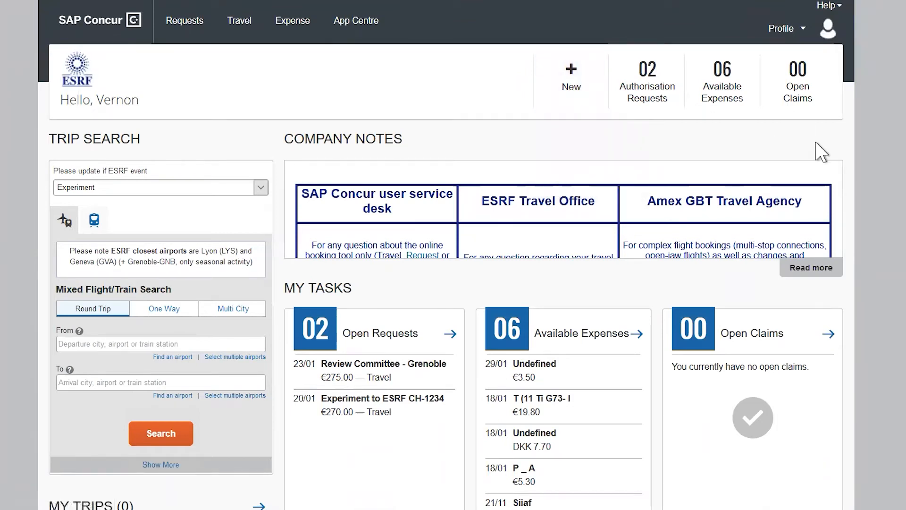
{"action": "mouse_move", "coordinate": [815, 149]}
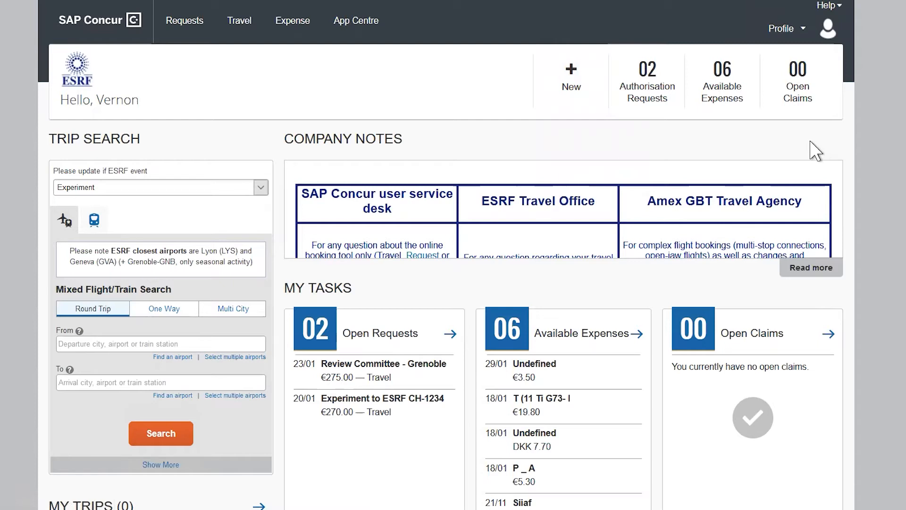
{"action": "mouse_move", "coordinate": [813, 146]}
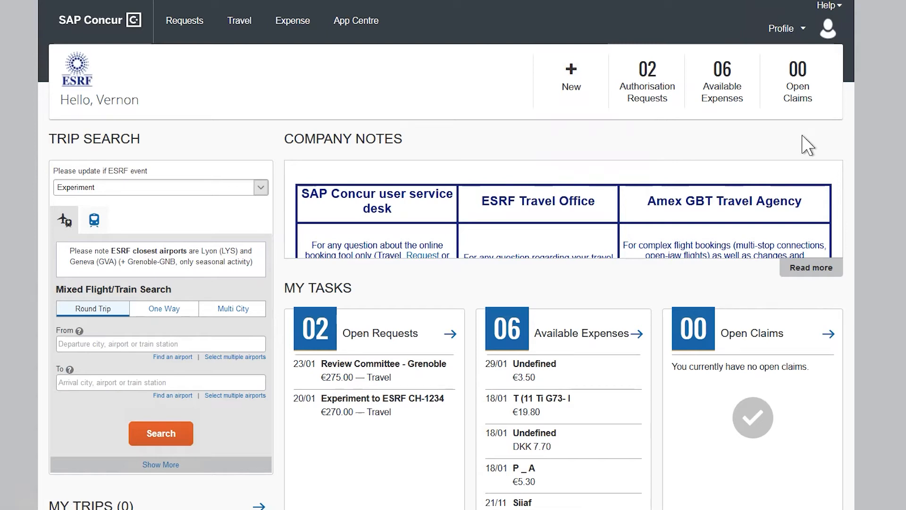
{"action": "mouse_move", "coordinate": [800, 143]}
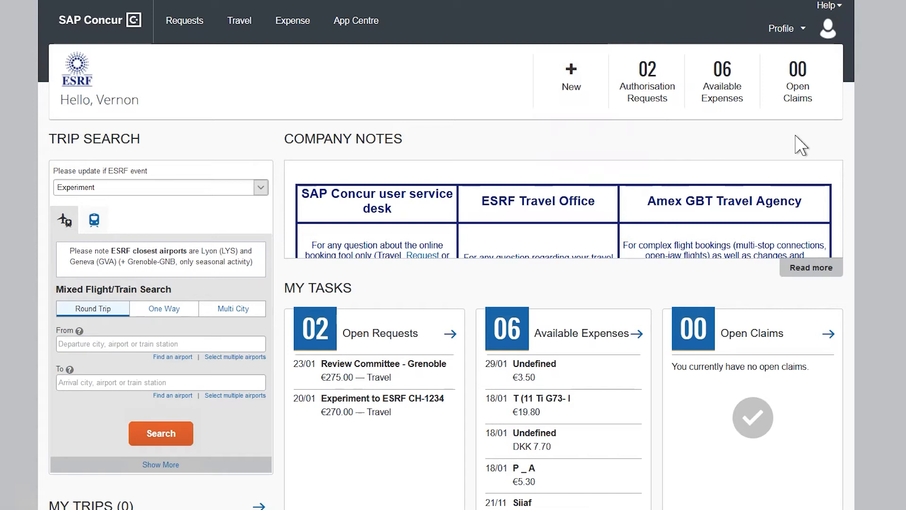
{"action": "mouse_move", "coordinate": [780, 142]}
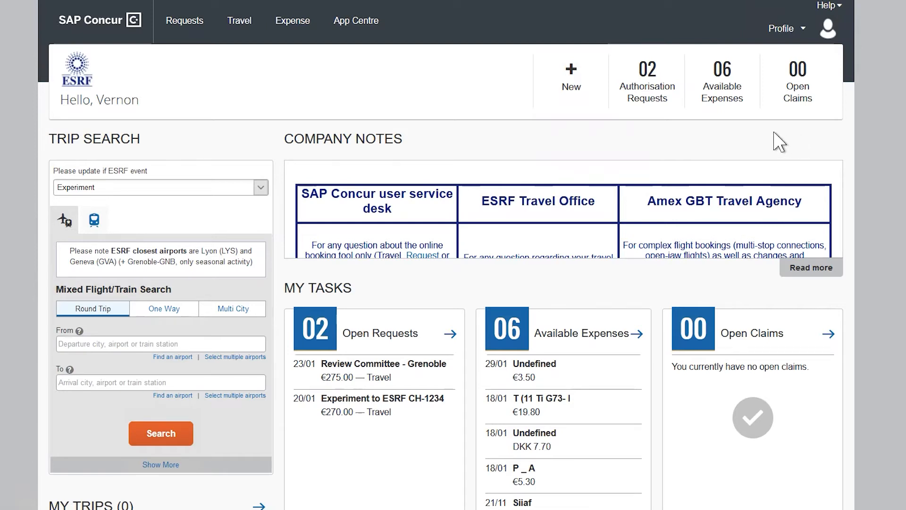
{"action": "mouse_move", "coordinate": [749, 141]}
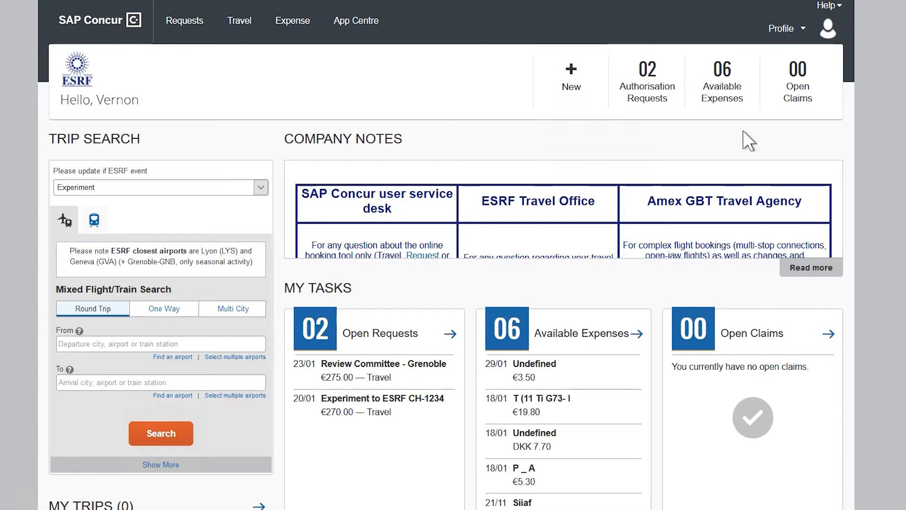
{"action": "mouse_move", "coordinate": [569, 122]}
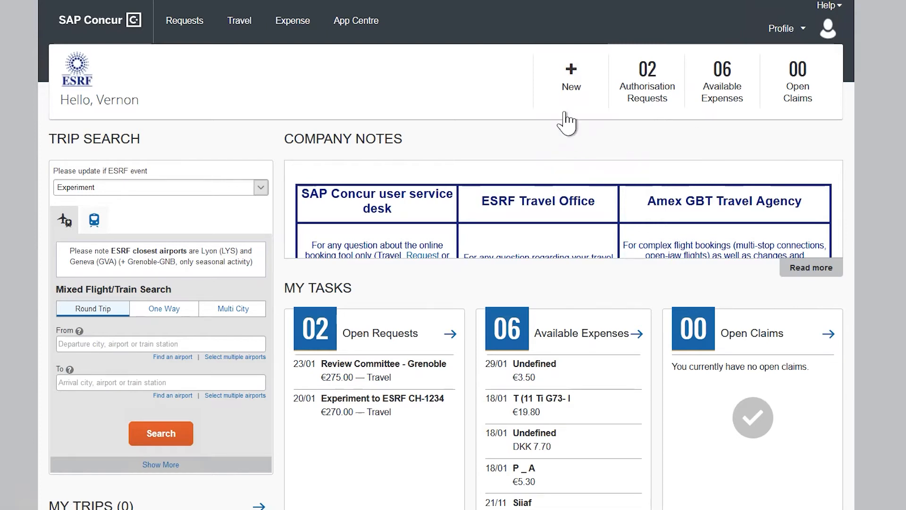
Show the + New menu on the SAP Concur home page.
{"action": "left_click", "coordinate": [571, 79]}
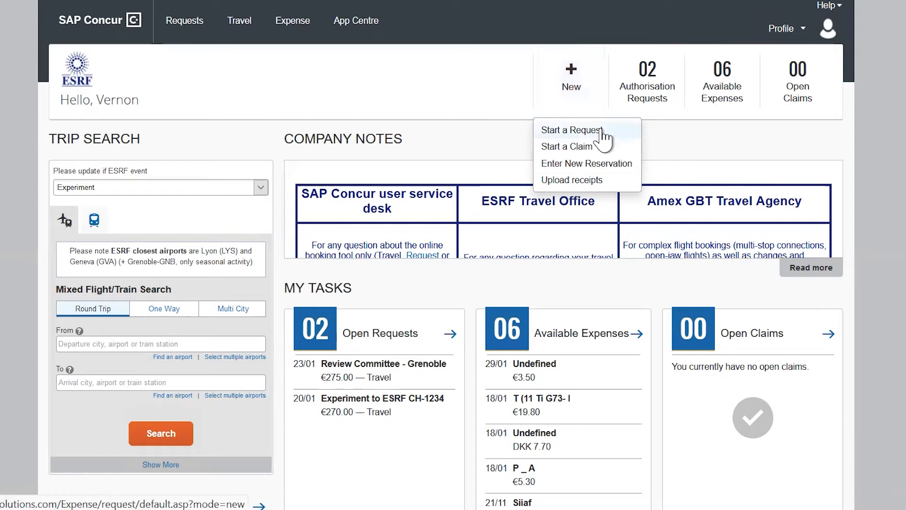
{"action": "mouse_move", "coordinate": [893, 272]}
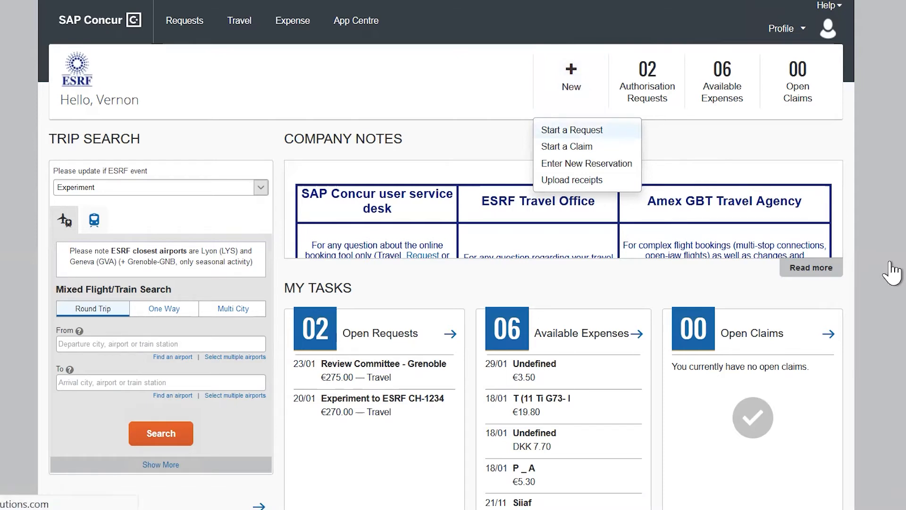
Start a new request and review the choices in the header dropdowns.
{"action": "left_click", "coordinate": [572, 130]}
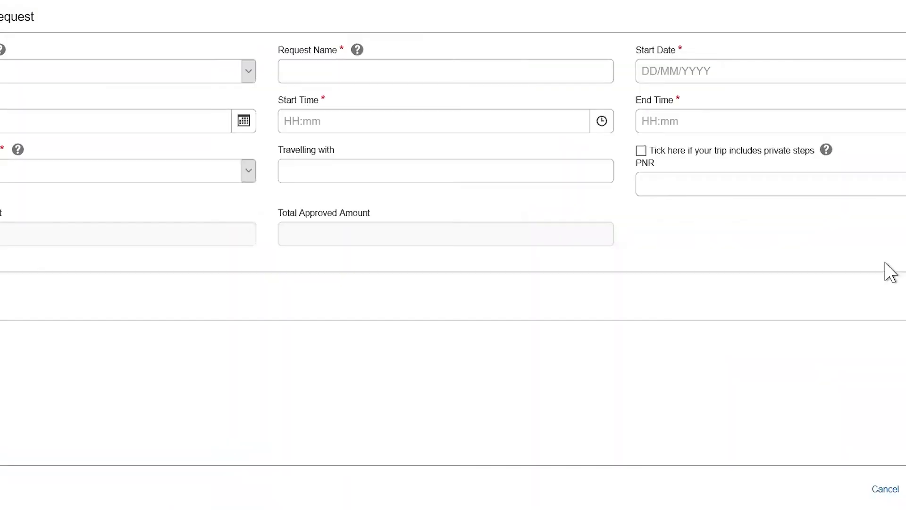
{"action": "mouse_move", "coordinate": [887, 269]}
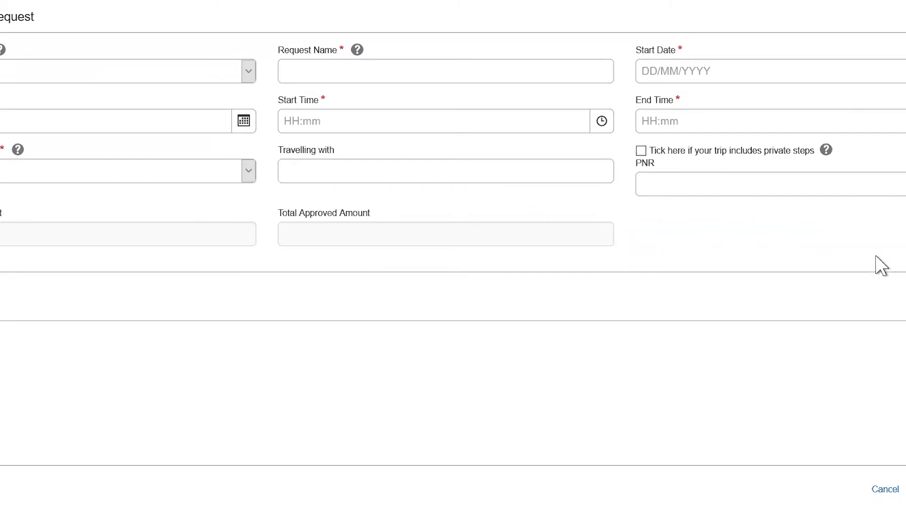
{"action": "mouse_move", "coordinate": [768, 220]}
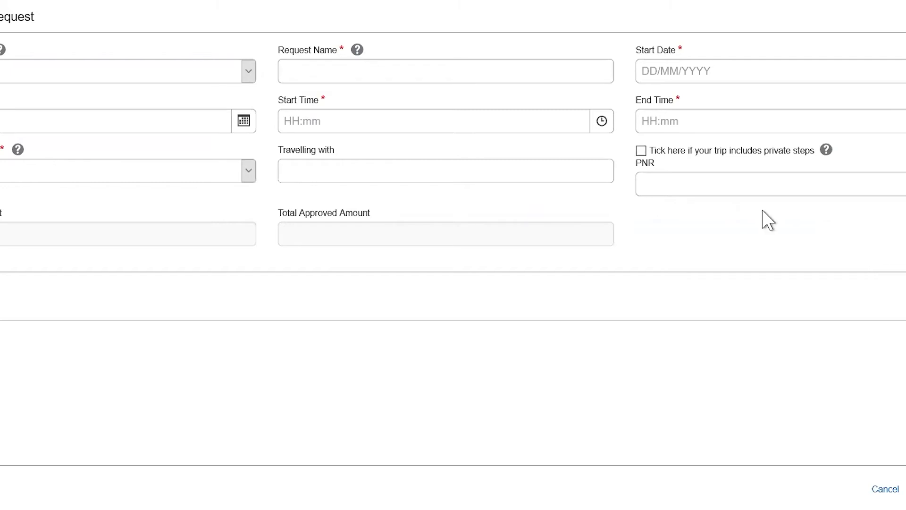
{"action": "mouse_move", "coordinate": [354, 58]}
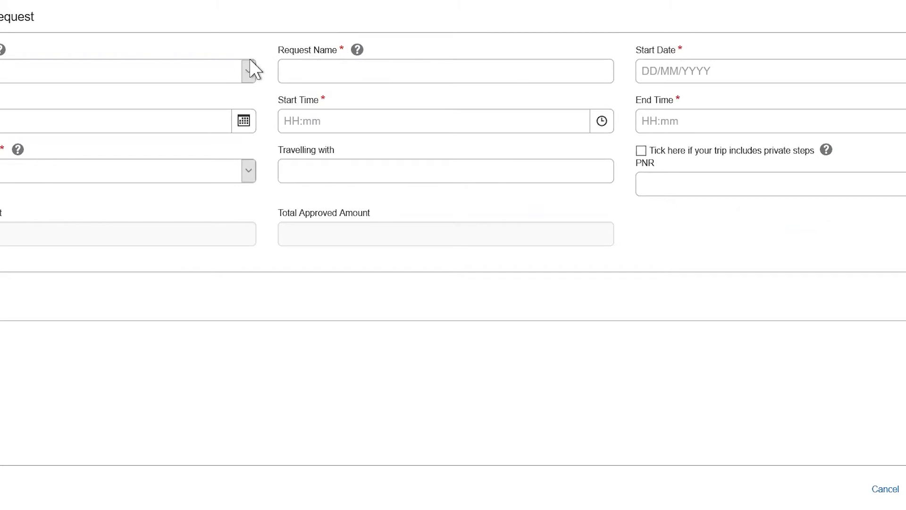
{"action": "left_click", "coordinate": [248, 70]}
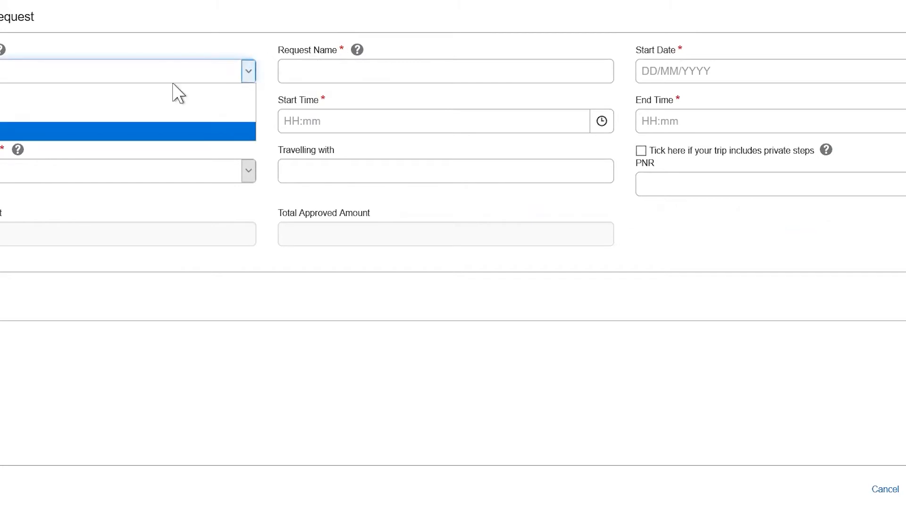
{"action": "mouse_move", "coordinate": [103, 145]}
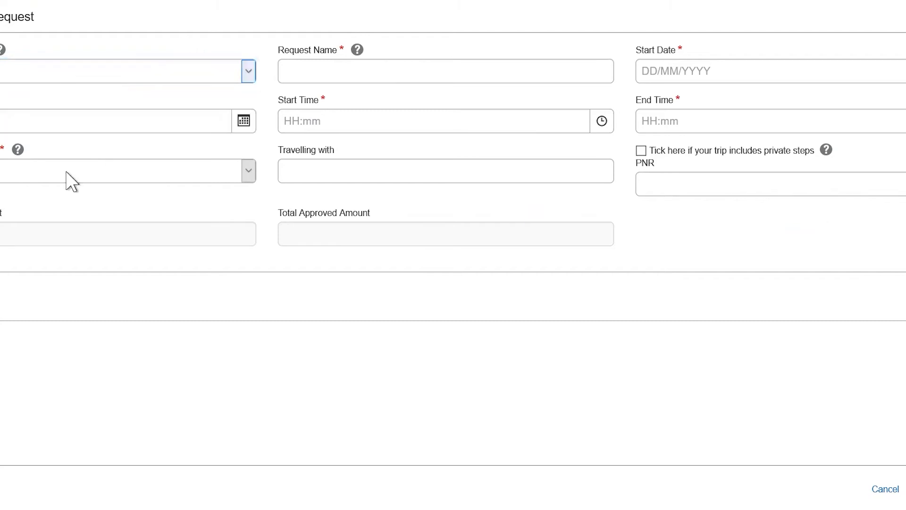
{"action": "left_click", "coordinate": [247, 170]}
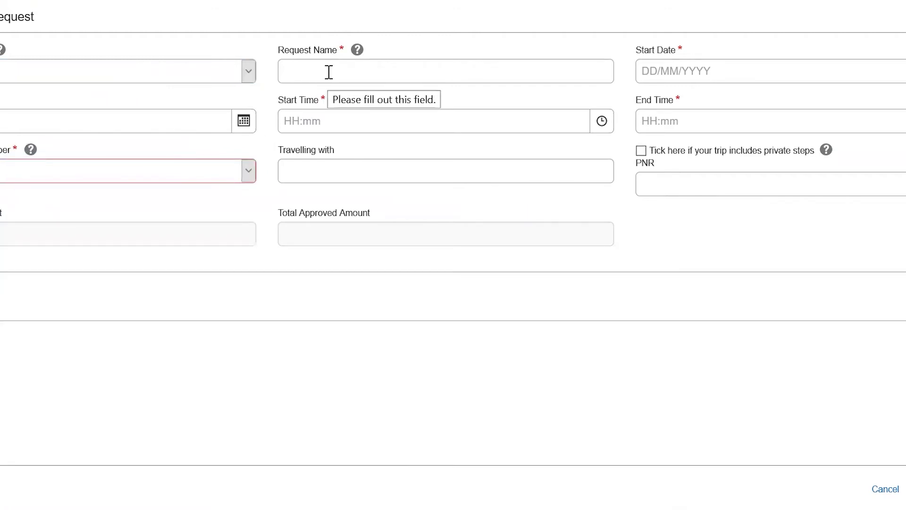
Name the request 'Experiment to ESRF'.
{"action": "left_click", "coordinate": [445, 72]}
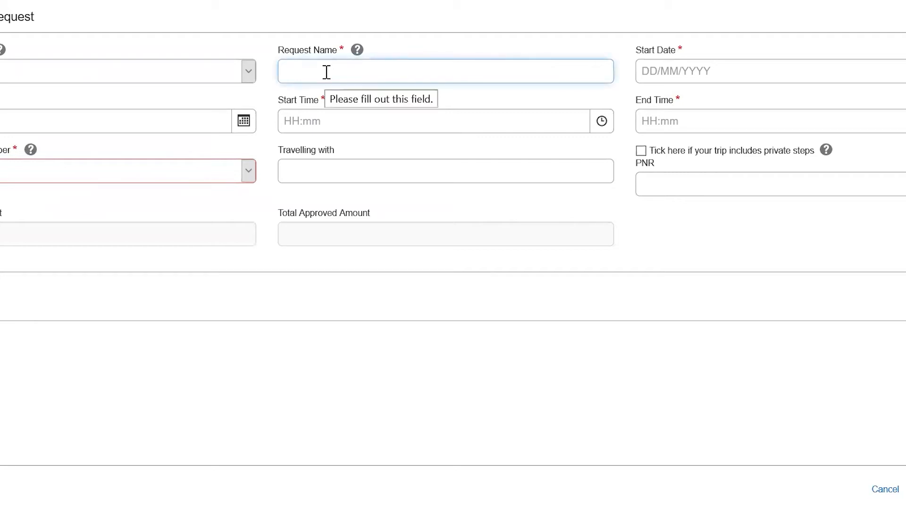
{"action": "type", "text": "Experiment"}
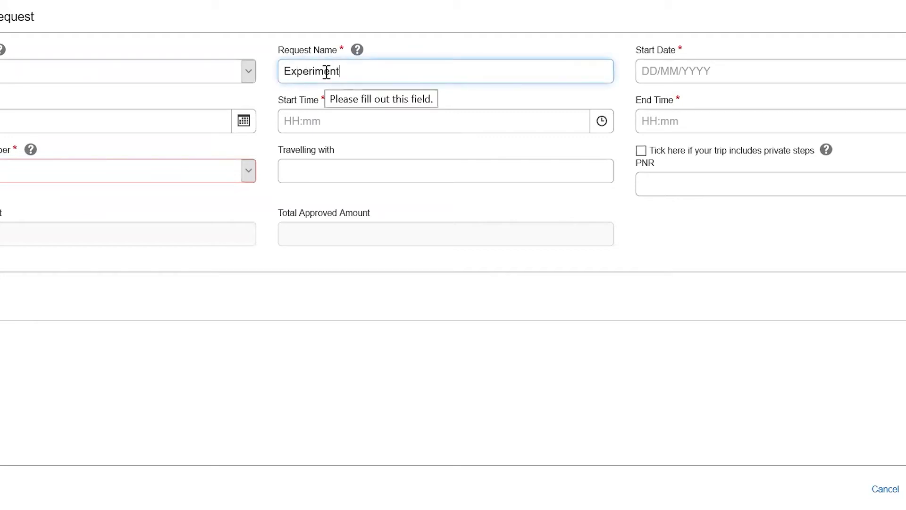
{"action": "type", "text": "to ESRF"}
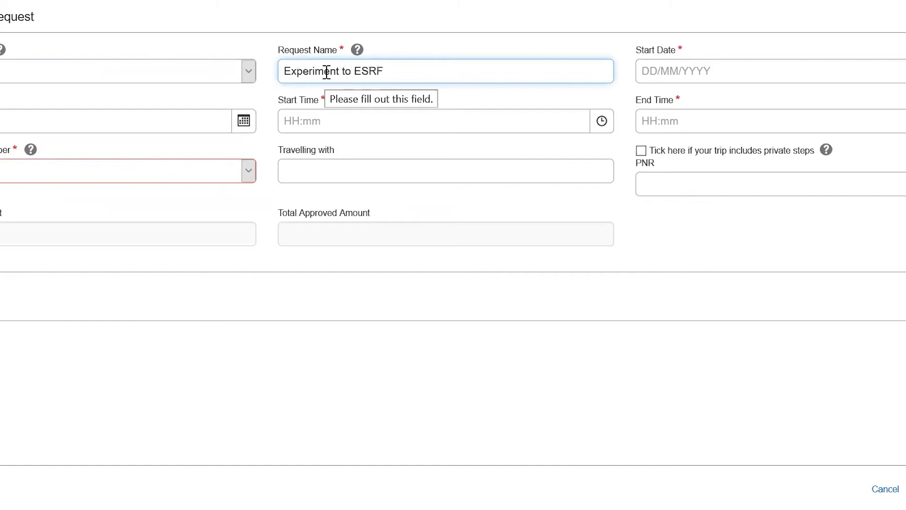
Set the start date to 17/03/2021 and pick the other trip date from the calendar.
{"action": "left_click", "coordinate": [769, 70]}
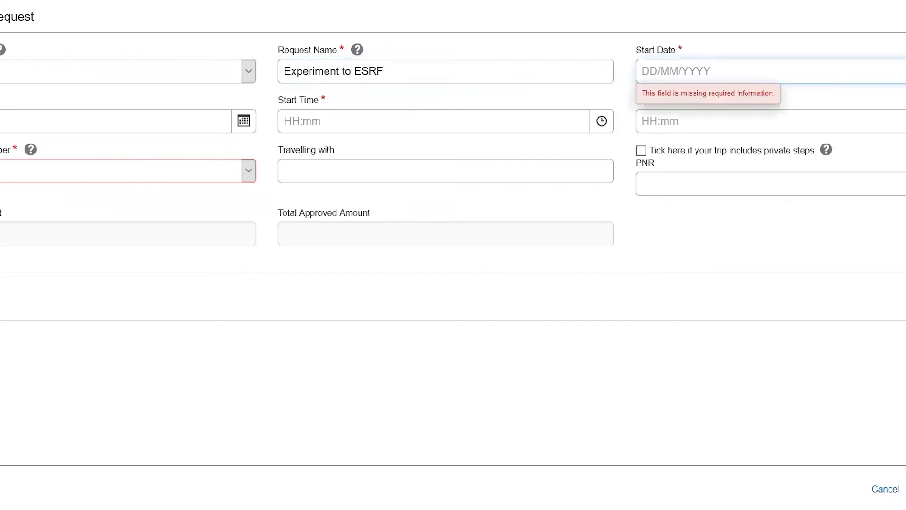
{"action": "left_click", "coordinate": [751, 70]}
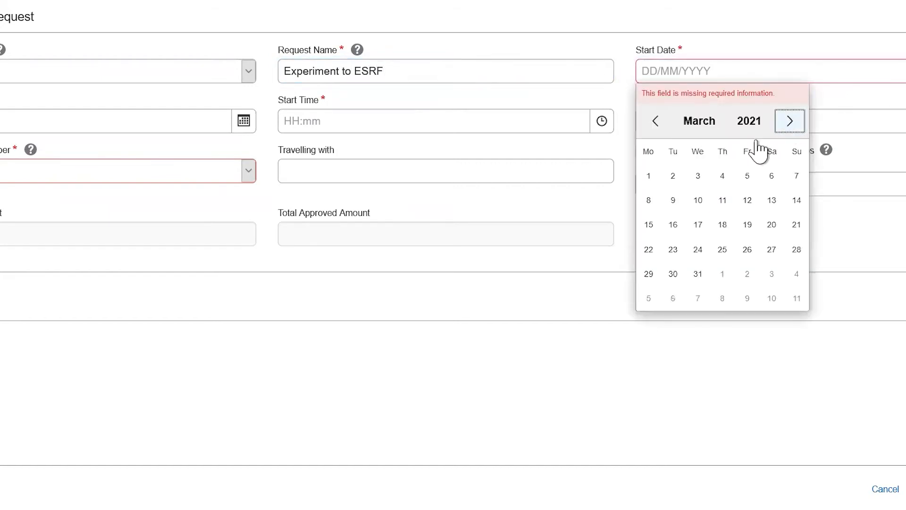
{"action": "left_click", "coordinate": [697, 225]}
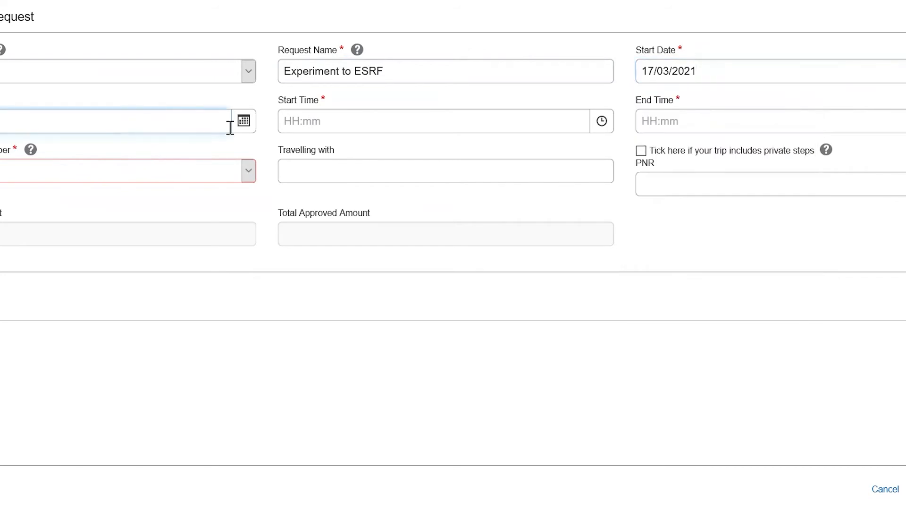
{"action": "left_click", "coordinate": [244, 121]}
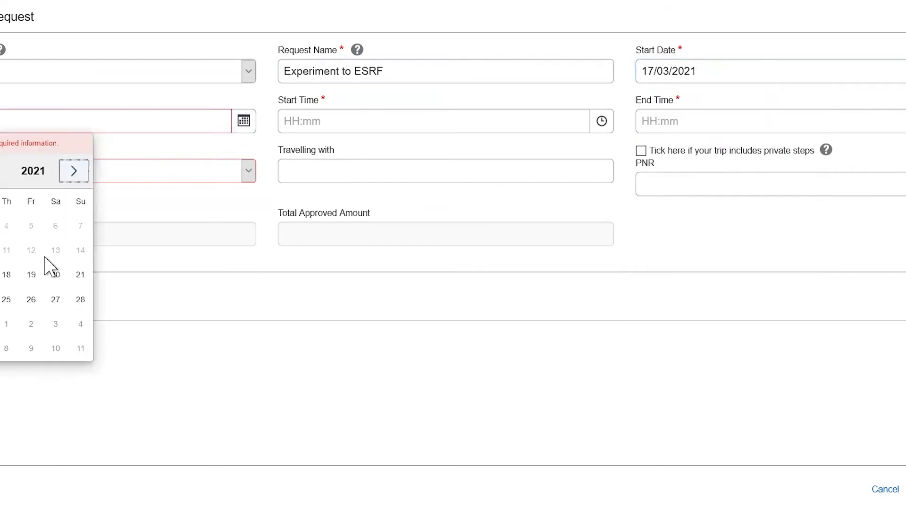
{"action": "left_click", "coordinate": [433, 121]}
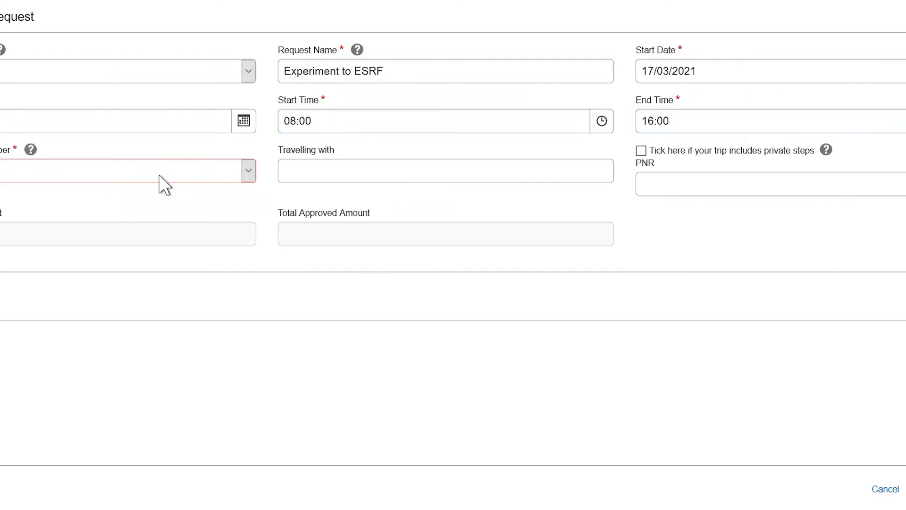
Select the 27/10/2020 entry in the required Number dropdown.
{"action": "left_click", "coordinate": [247, 170]}
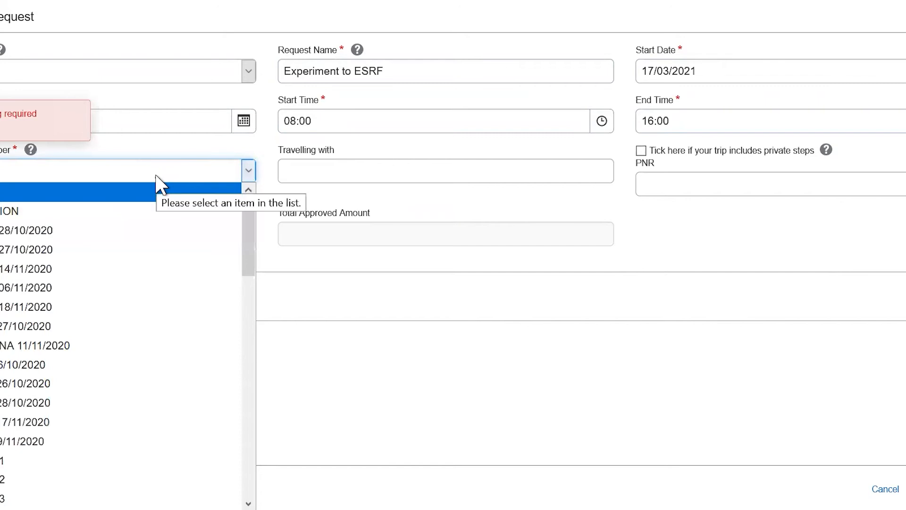
{"action": "left_click", "coordinate": [26, 326]}
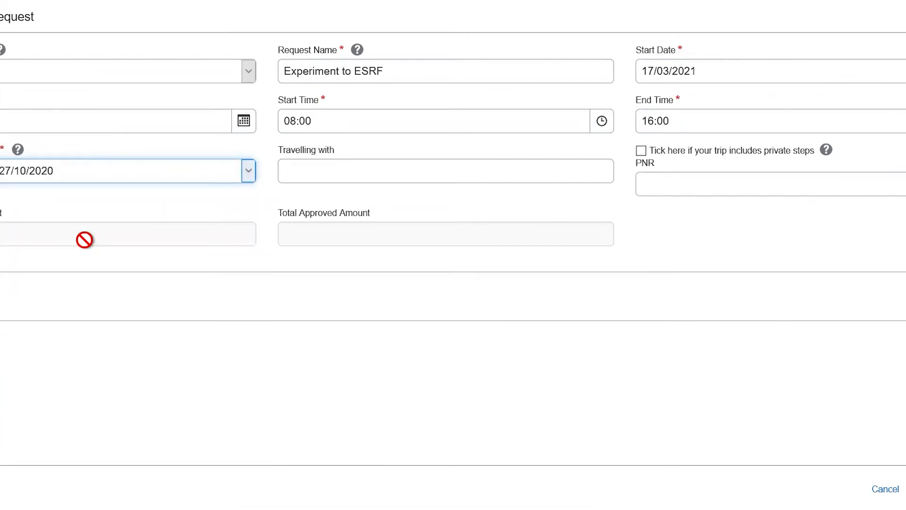
{"action": "mouse_move", "coordinate": [764, 360]}
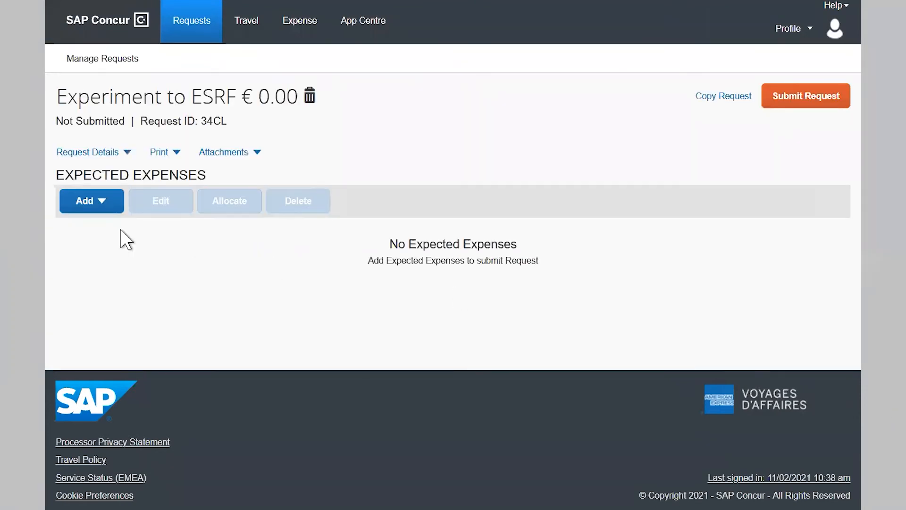
Add an Airport shuttle - Lyon expected expense of 49.
{"action": "left_click", "coordinate": [91, 201]}
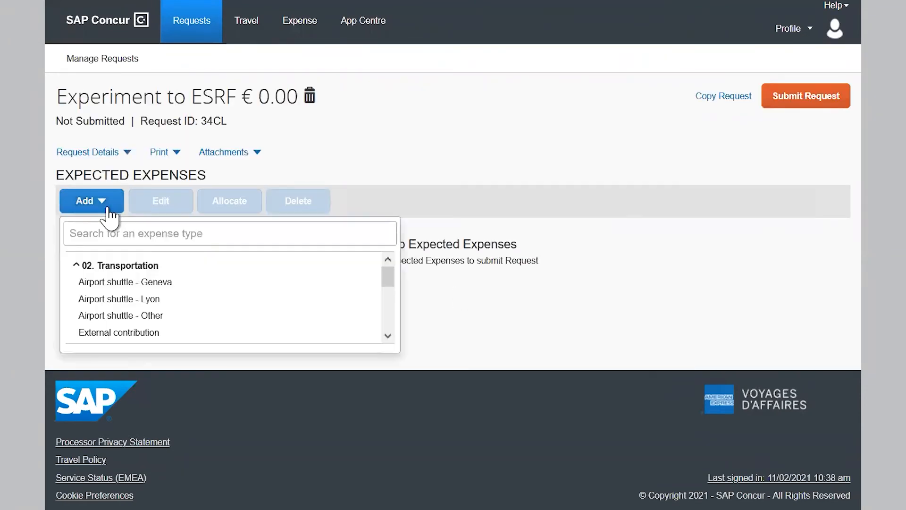
{"action": "mouse_move", "coordinate": [199, 304]}
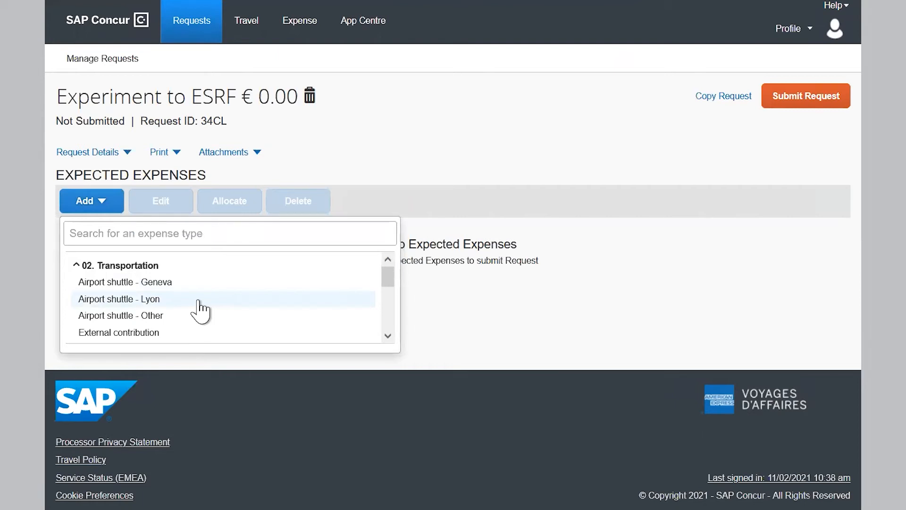
{"action": "left_click", "coordinate": [119, 299]}
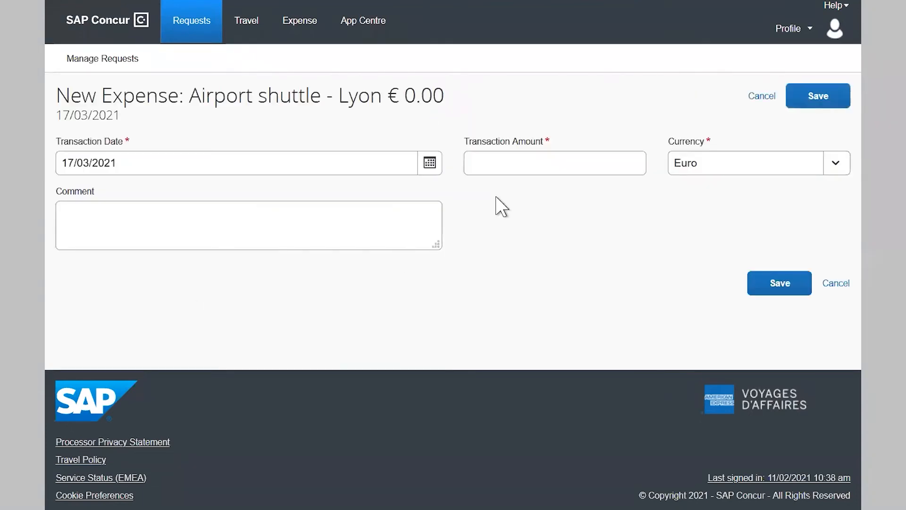
{"action": "type", "text": "49"}
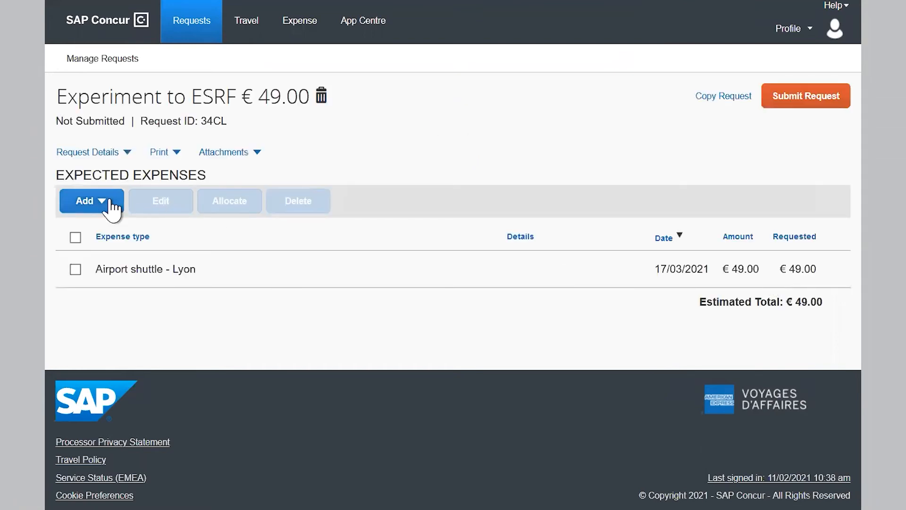
Add a Public Transport expected expense of 30 in UK pounds.
{"action": "left_click", "coordinate": [90, 200]}
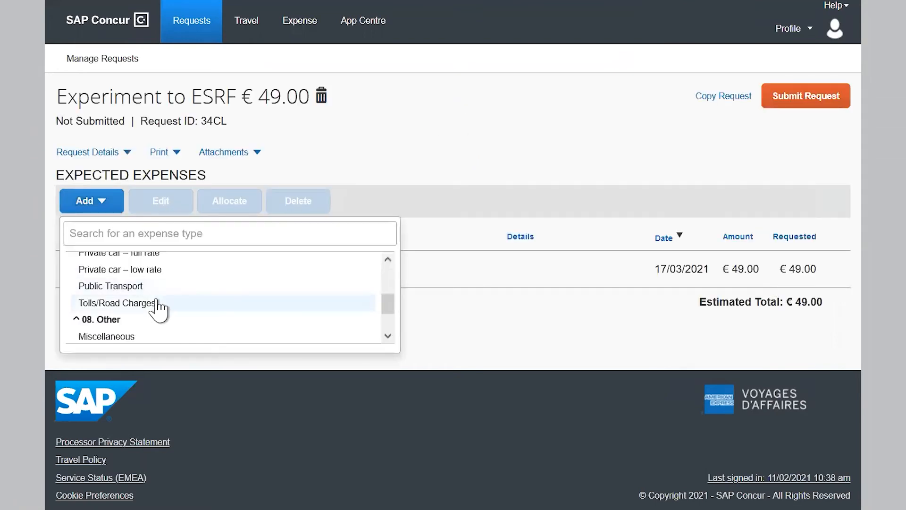
{"action": "left_click", "coordinate": [110, 286]}
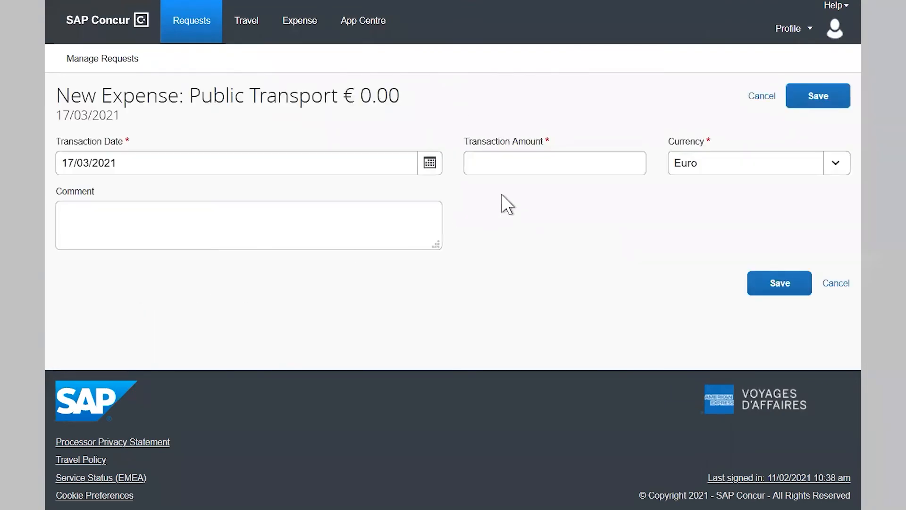
{"action": "type", "text": "3"}
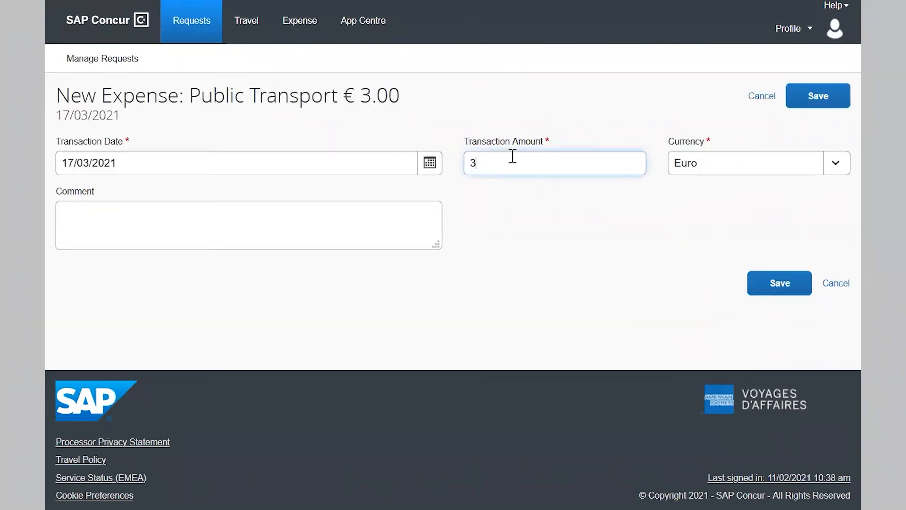
{"action": "left_click", "coordinate": [836, 163]}
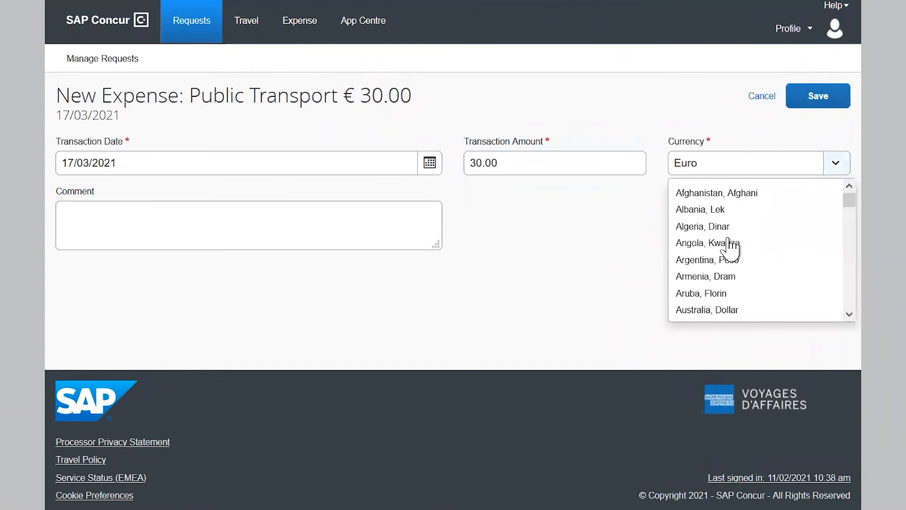
{"action": "mouse_move", "coordinate": [719, 226]}
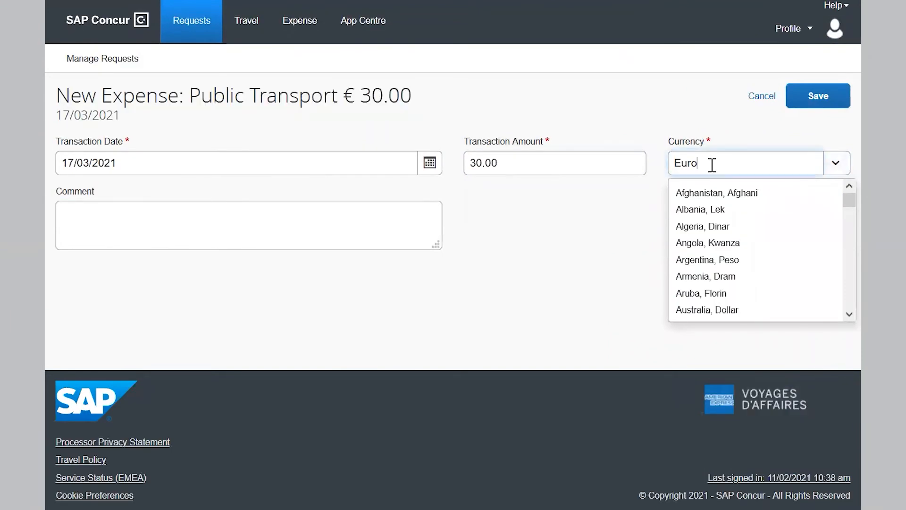
{"action": "type", "text": "uk"}
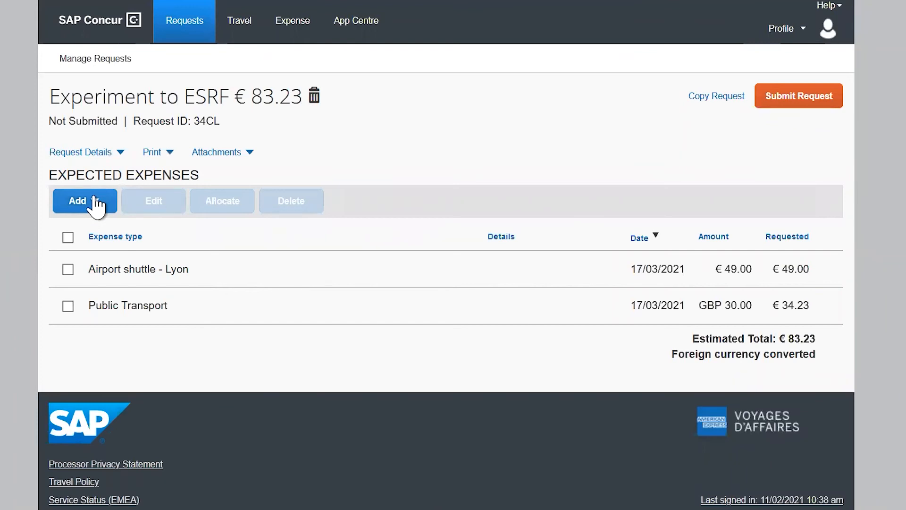
Add a Railway Ticket from Manchester, UNITED KINGDOM to Grenoble, Isère, departing 08:00.
{"action": "left_click", "coordinate": [84, 201]}
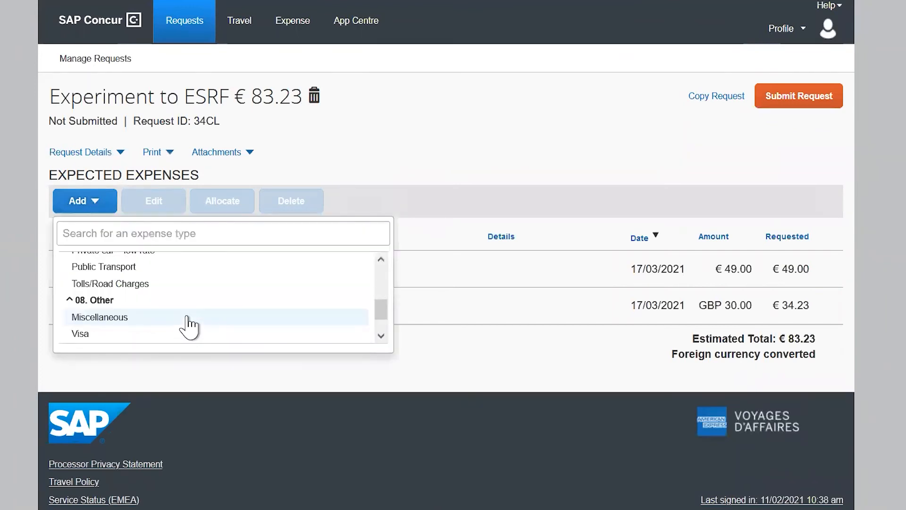
{"action": "left_click", "coordinate": [100, 316]}
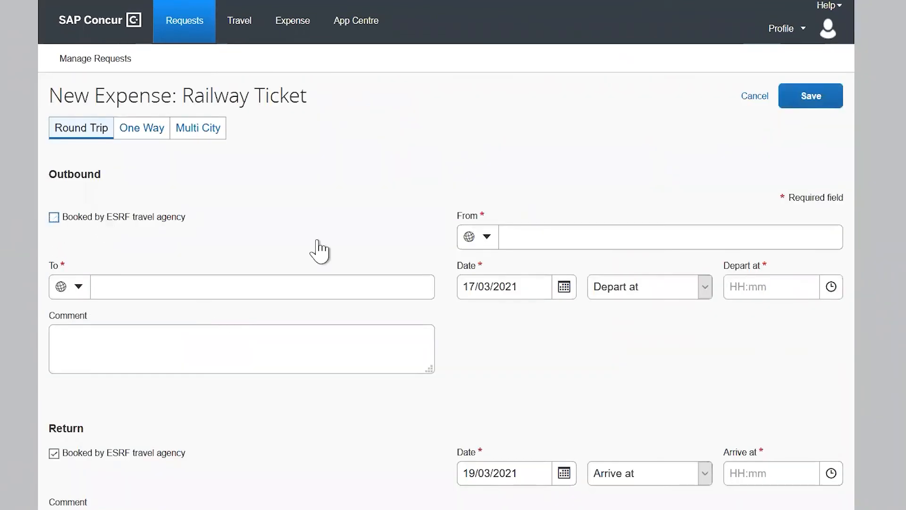
{"action": "type", "text": "man"}
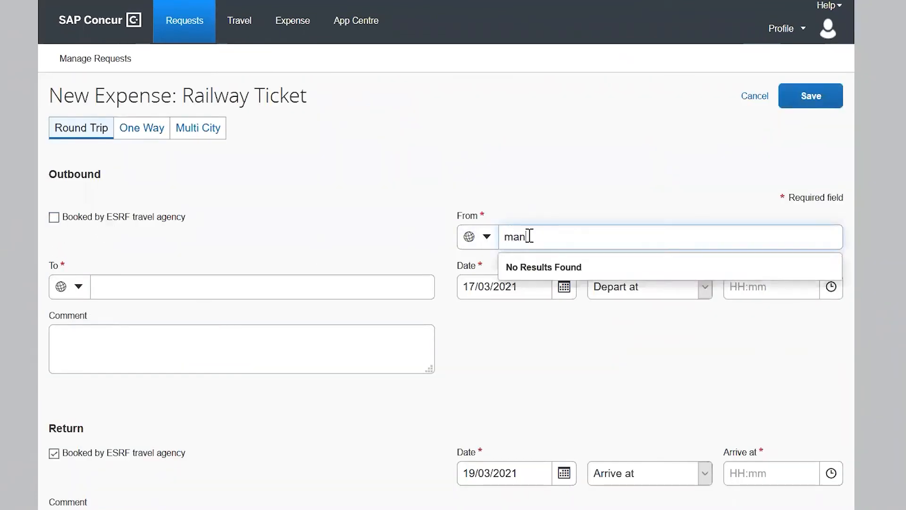
{"action": "type", "text": "chester"}
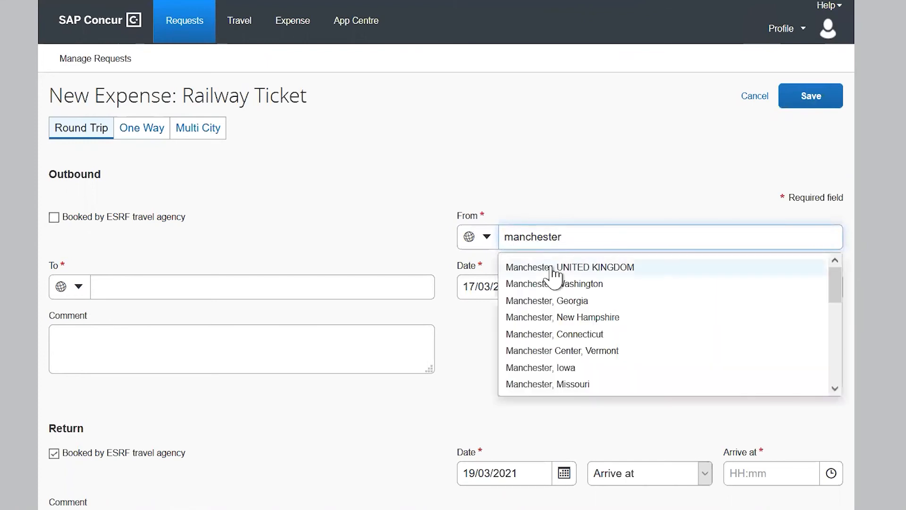
{"action": "left_click", "coordinate": [569, 266]}
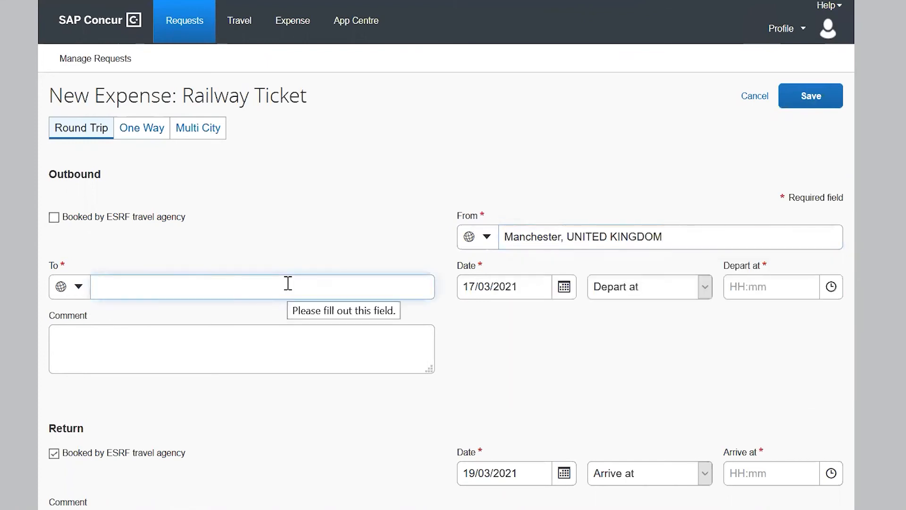
{"action": "type", "text": "grenoble"}
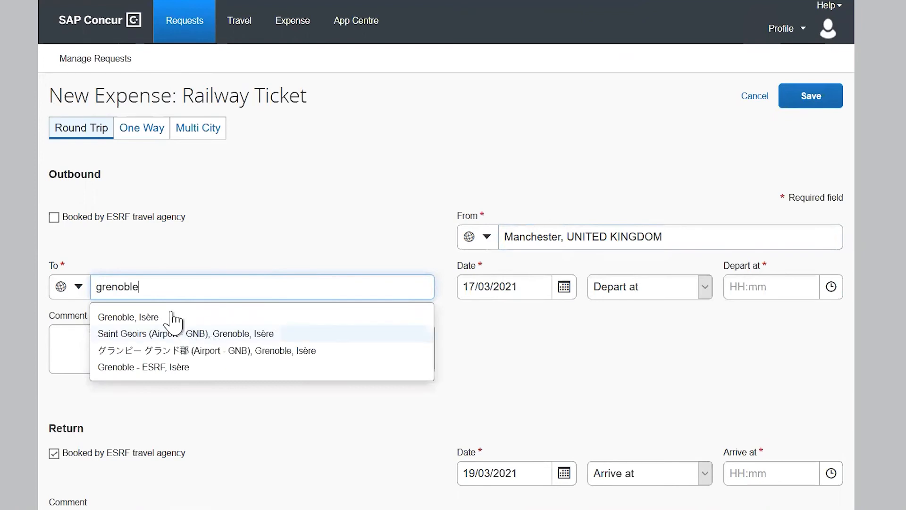
{"action": "left_click", "coordinate": [129, 317]}
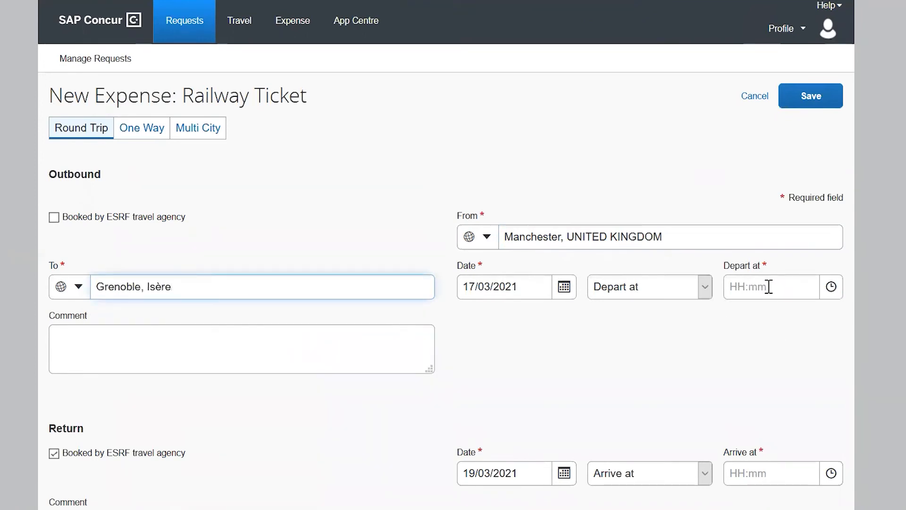
{"action": "type", "text": "08:00"}
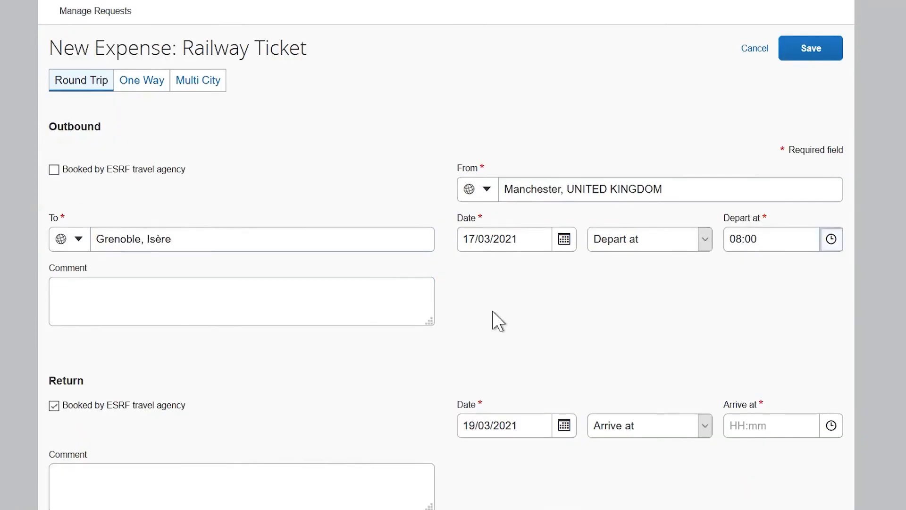
Set the railway ticket's return arrival to 17:00 and amount to 300 UK pounds.
{"action": "scroll", "scroll_direction": "down", "scroll_amount": 3}
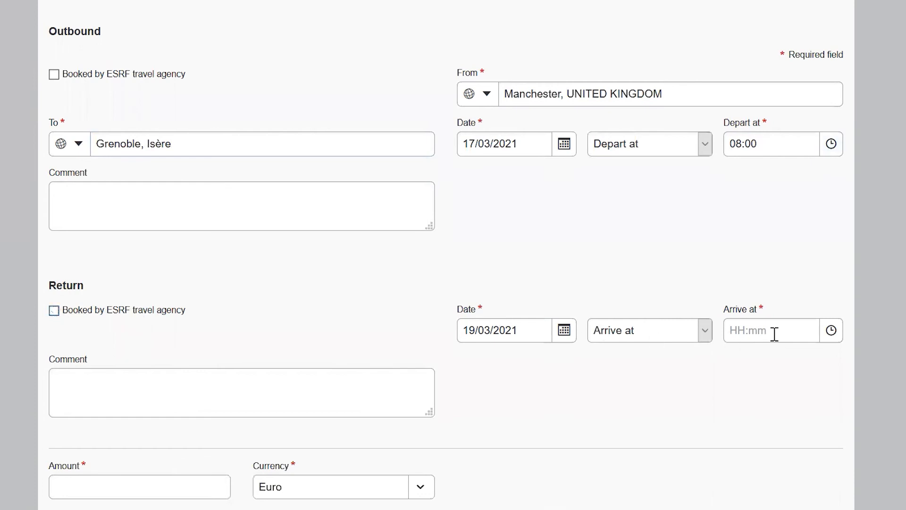
{"action": "type", "text": "17:00"}
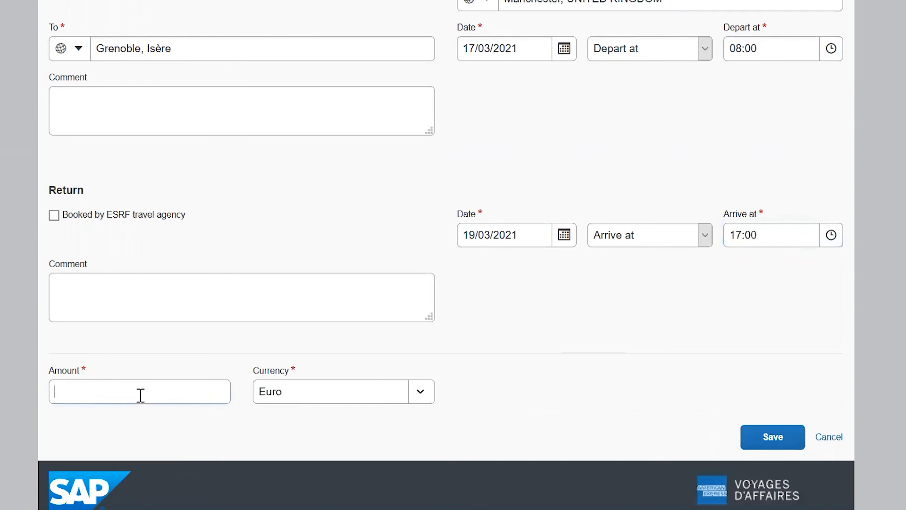
{"action": "type", "text": "300"}
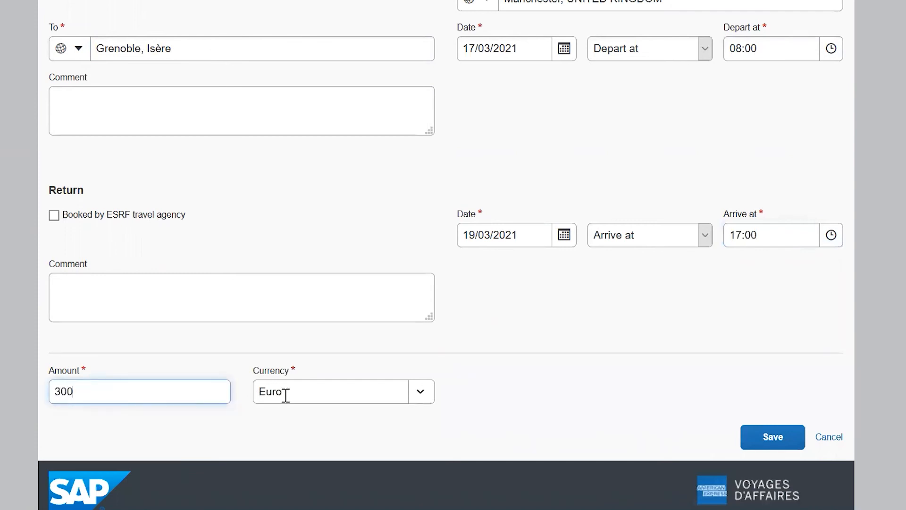
{"action": "type", "text": "uk"}
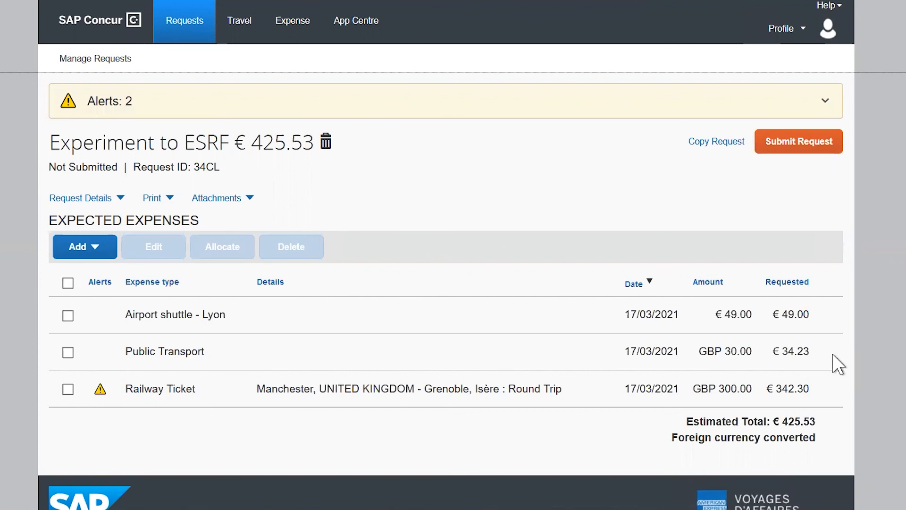
{"action": "mouse_move", "coordinate": [817, 206]}
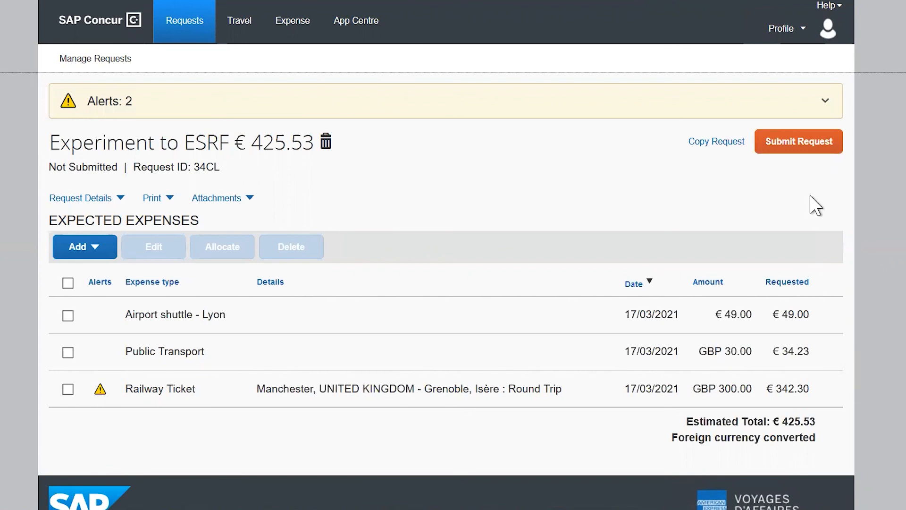
{"action": "mouse_move", "coordinate": [798, 141]}
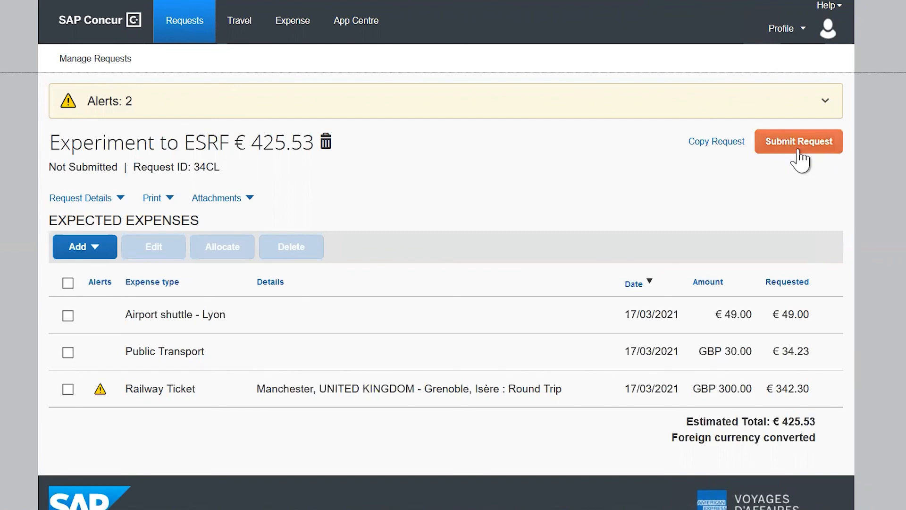